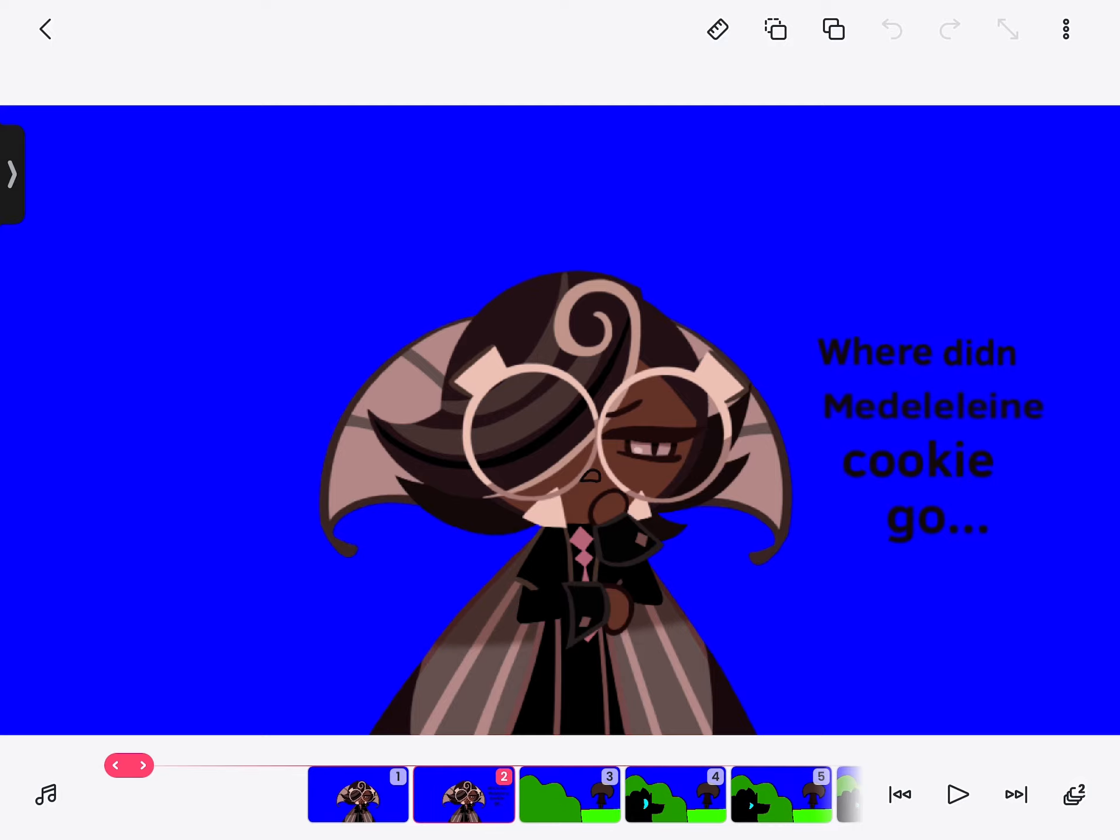
Jump to frame 9, showing the cookie with arms crossed beside three dash strokes
{"action": "left_click", "coordinate": [143, 766]}
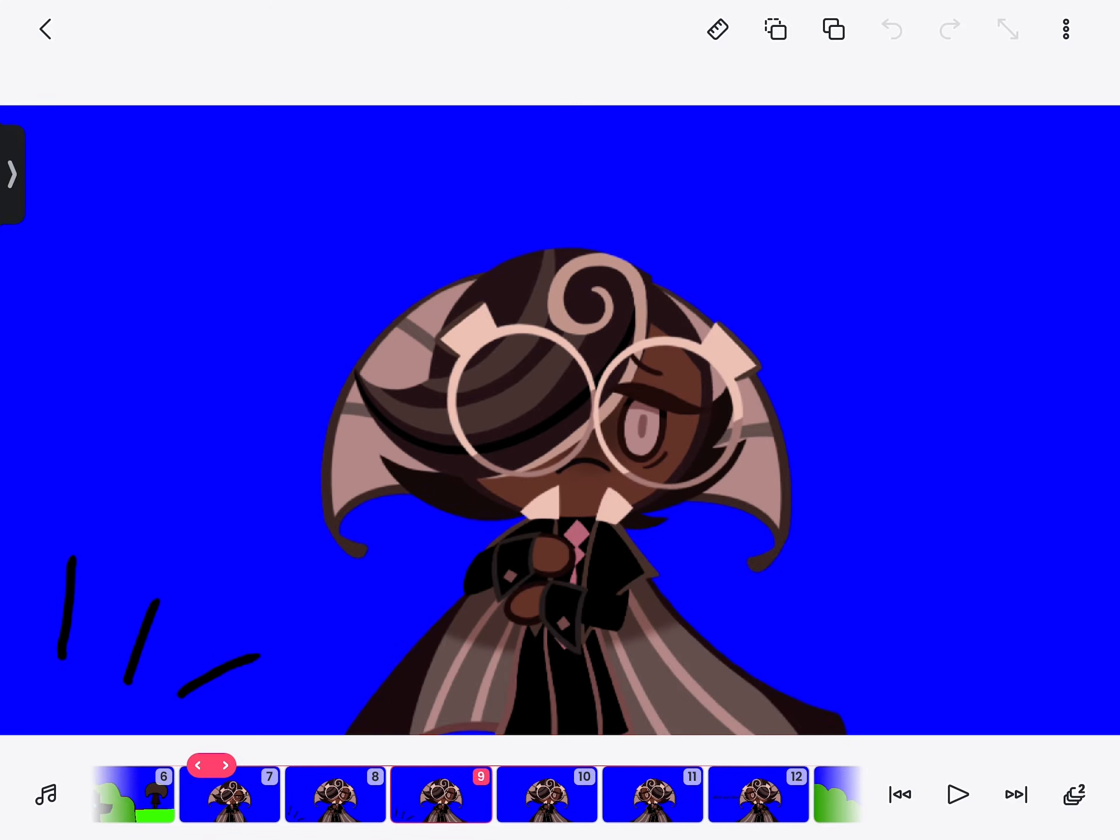
Scrub forward through frames 45-51 and stop on frame 52, the close-up of the cookie's ears
{"action": "left_click", "coordinate": [245, 765]}
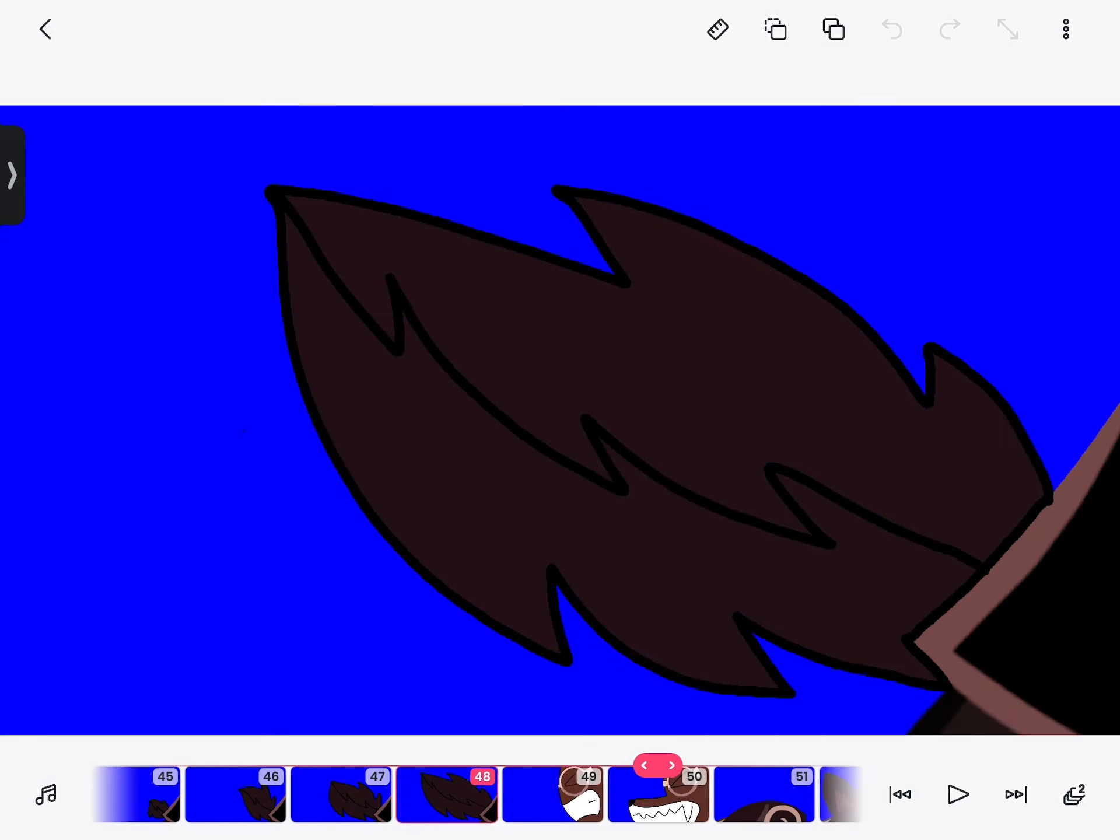
{"action": "left_click", "coordinate": [672, 765]}
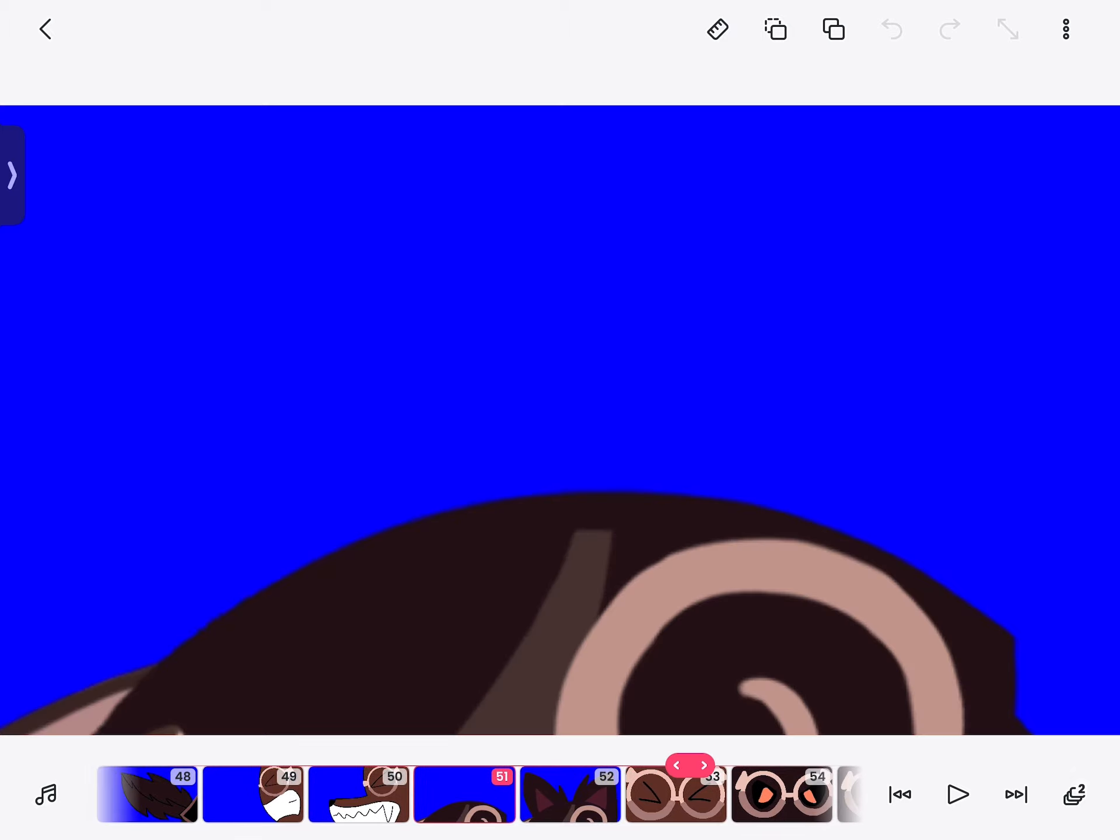
{"action": "left_click", "coordinate": [704, 766]}
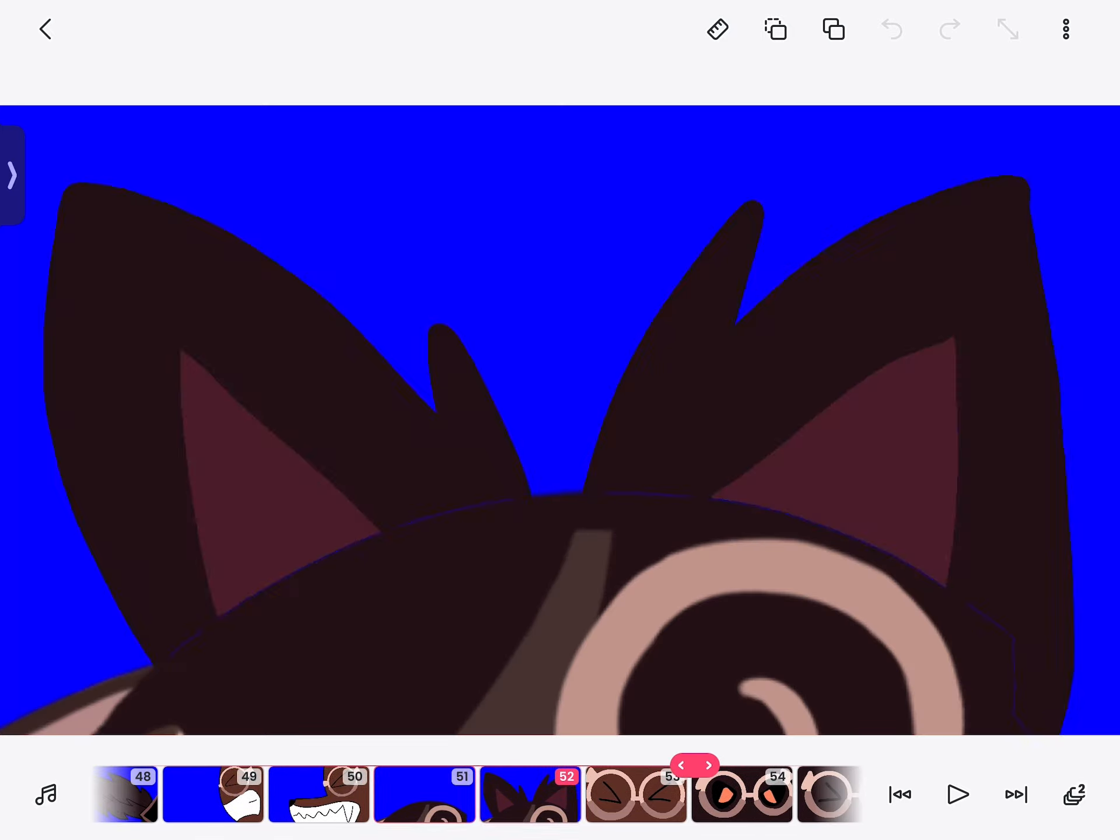